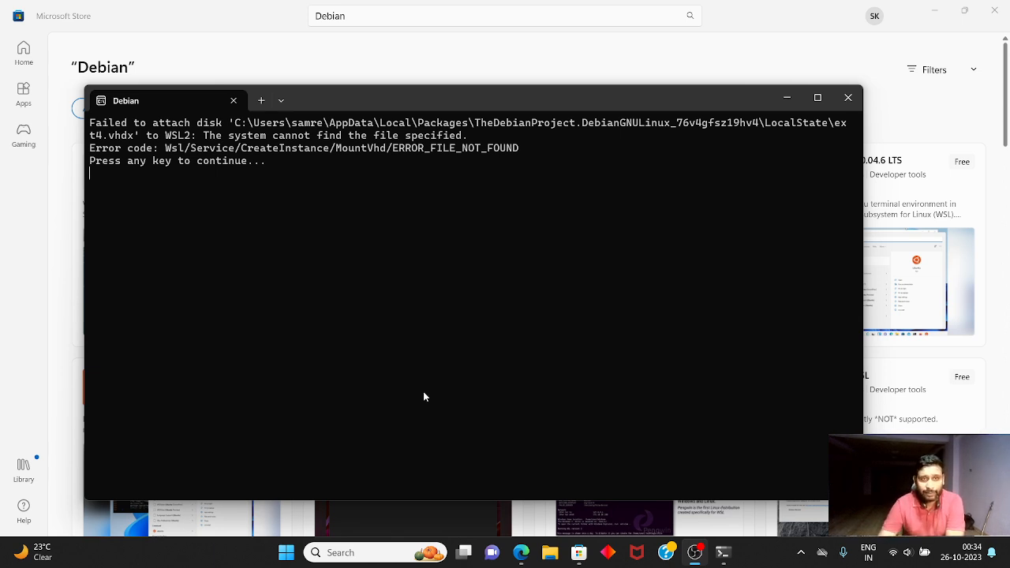
pyautogui.moveTo(343, 339)
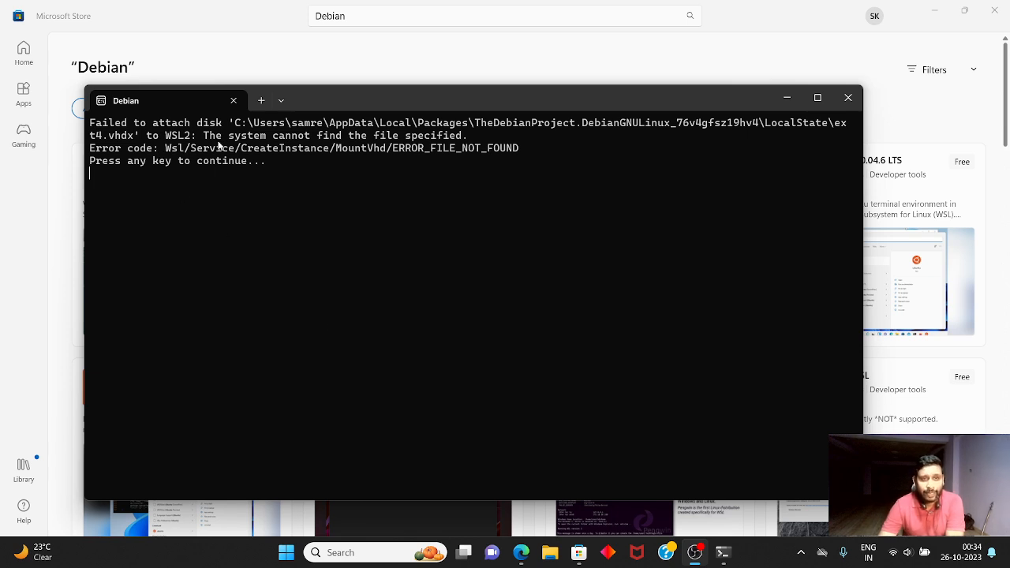
pyautogui.moveTo(592, 146)
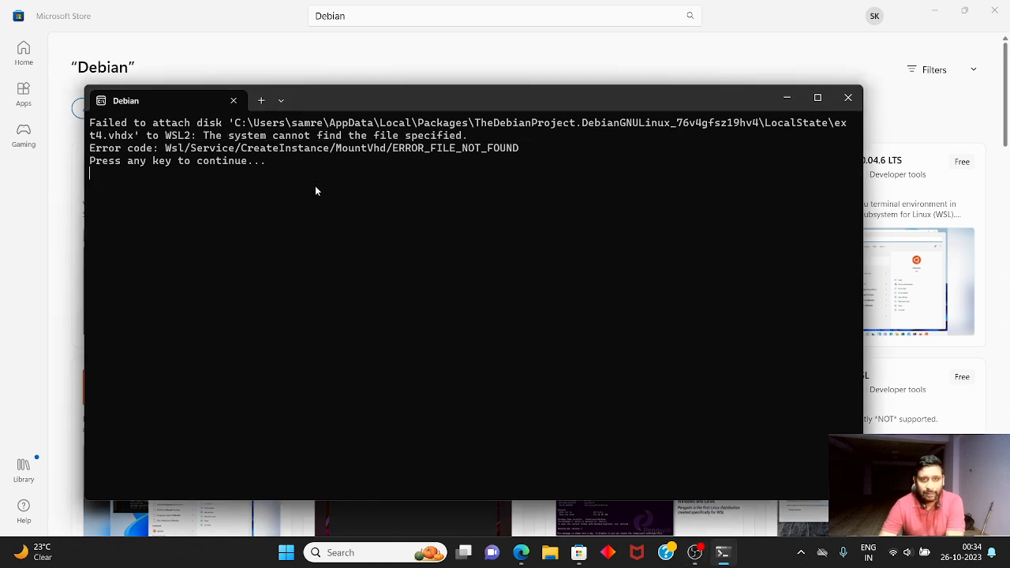
pyautogui.moveTo(308, 186)
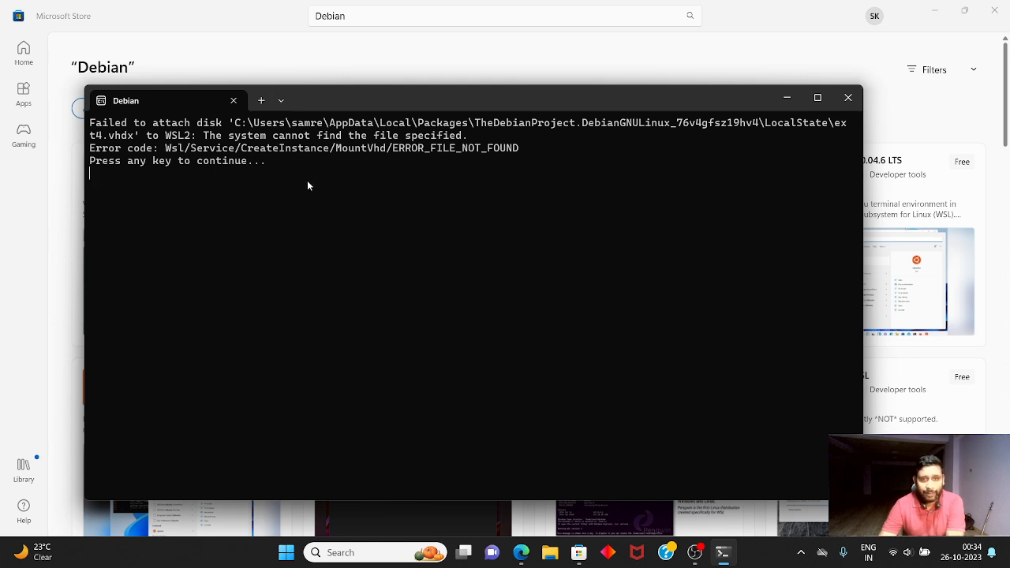
# - Highlight the file-not-found error, then search 'powershell' to launch an admin PowerShell
pyautogui.moveTo(165, 135); pyautogui.dragTo(465, 135)
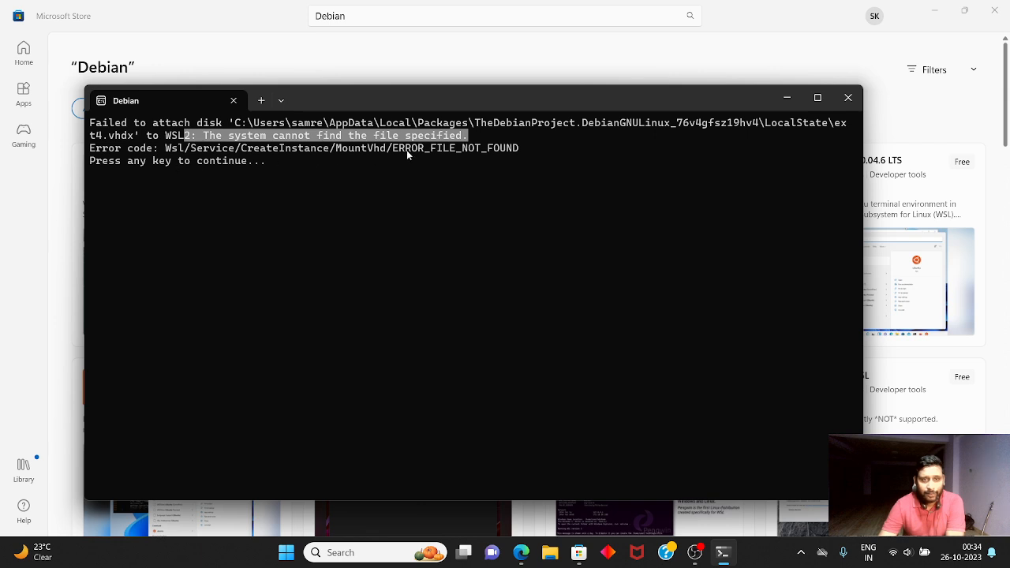
pyautogui.moveTo(411, 187)
pyautogui.write('p')
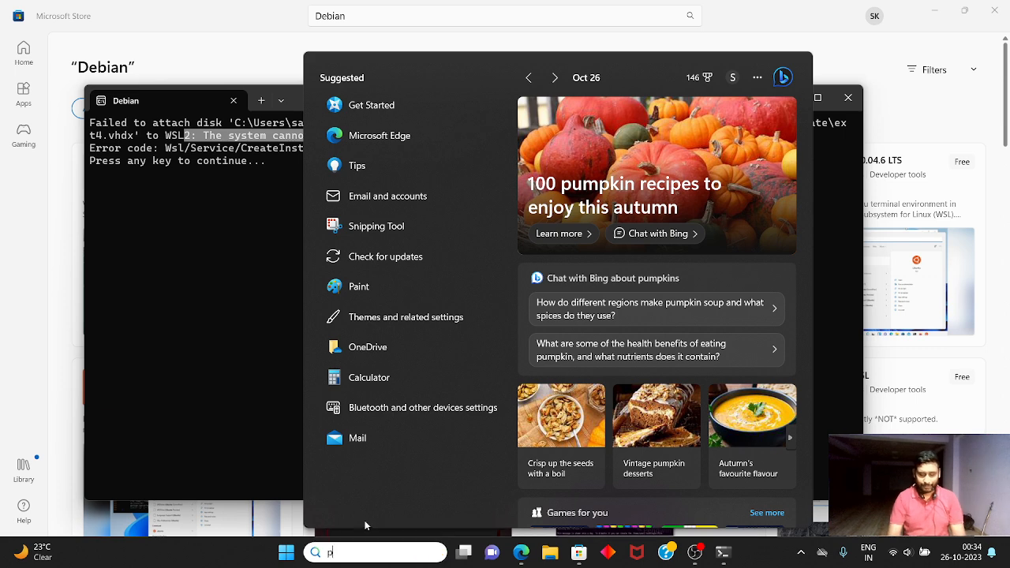
pyautogui.write('ower')
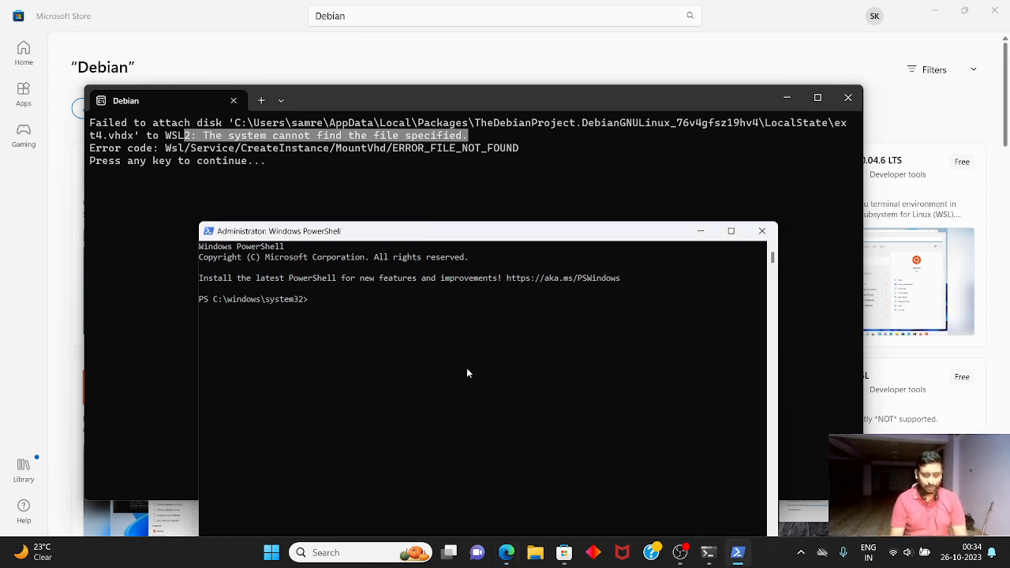
# - Run 'wsl --list --verbose' to see Debian stopped on WSL version 2
pyautogui.write('wsl')
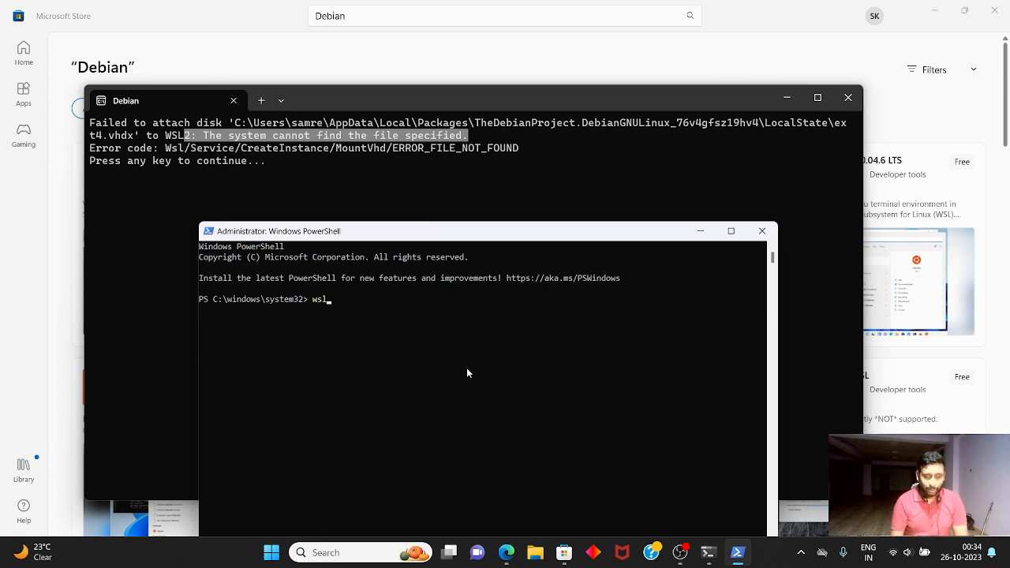
pyautogui.write('--list')
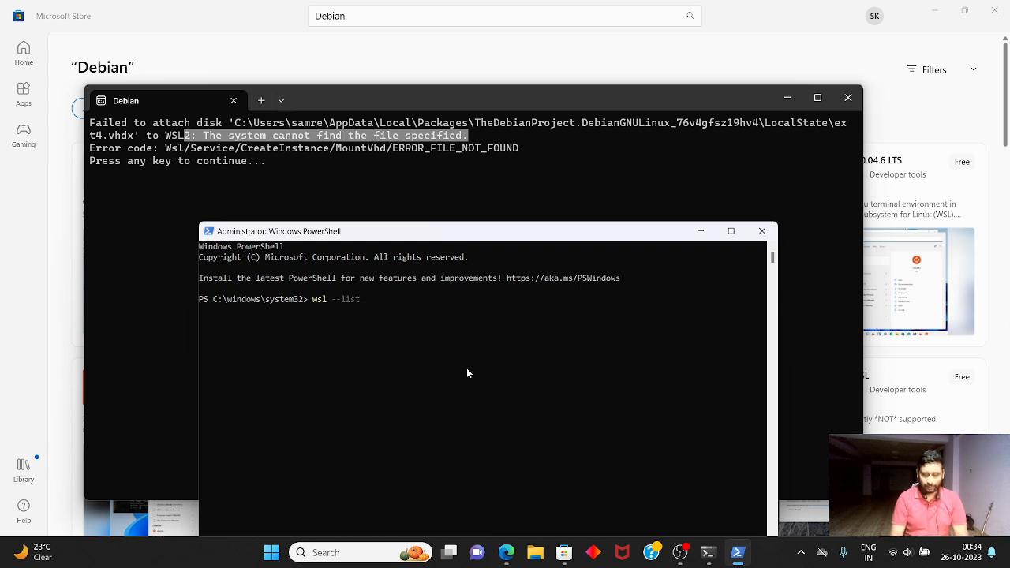
pyautogui.write('--verbose')
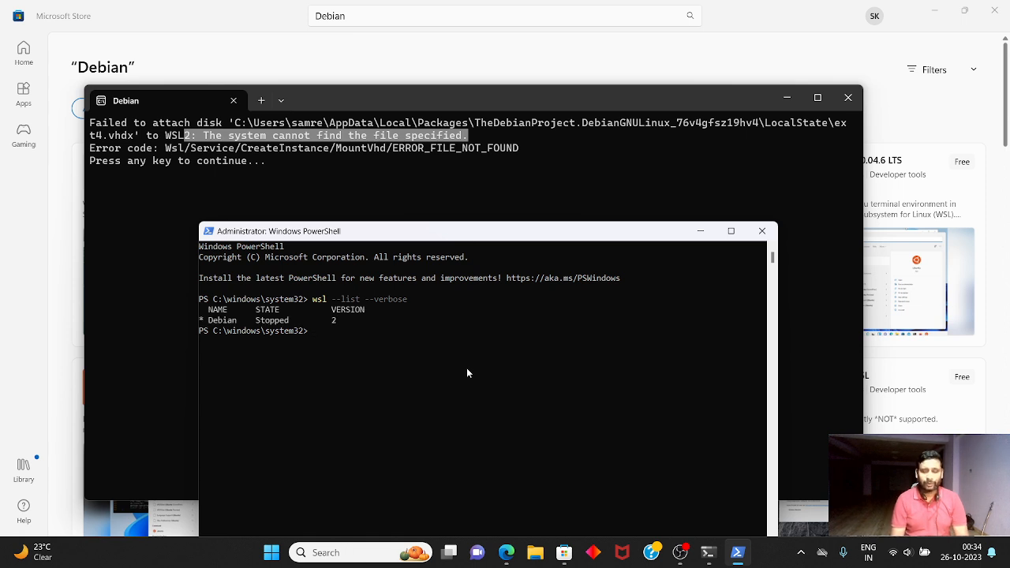
pyautogui.moveTo(212, 336)
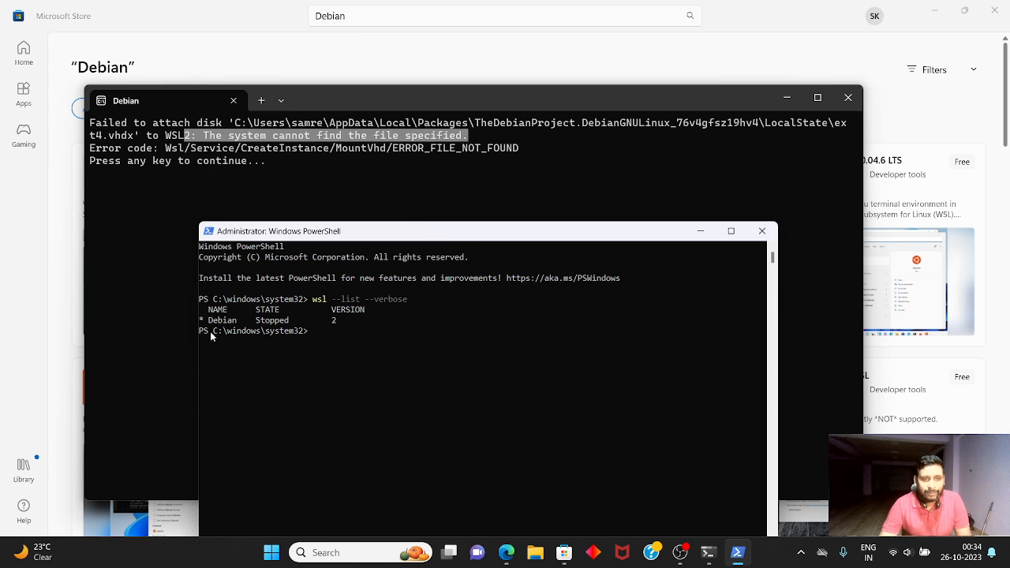
pyautogui.moveTo(271, 329)
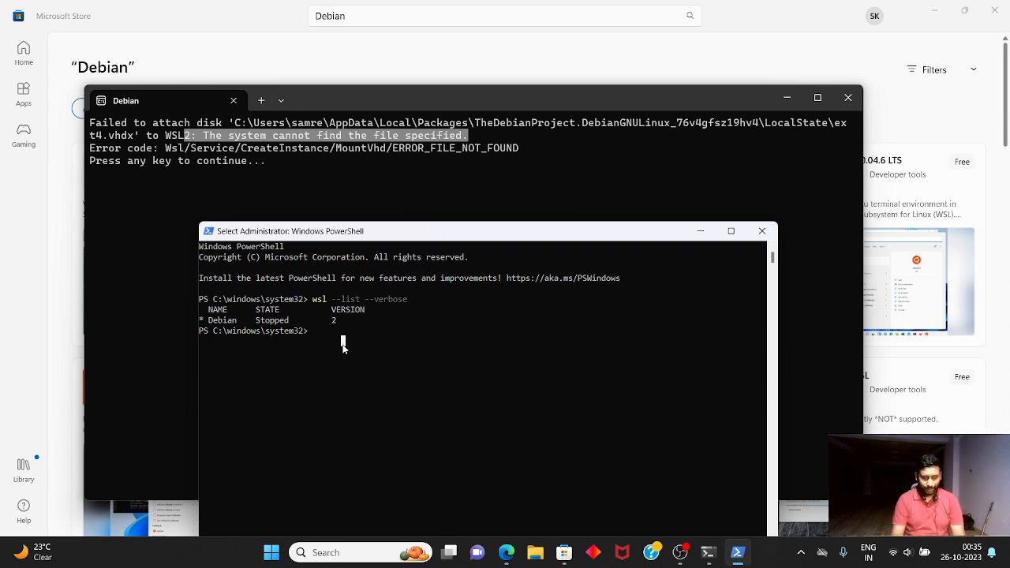
# - Run 'wsl --unregister Debian' to remove the broken distribution
pyautogui.write('wsl')
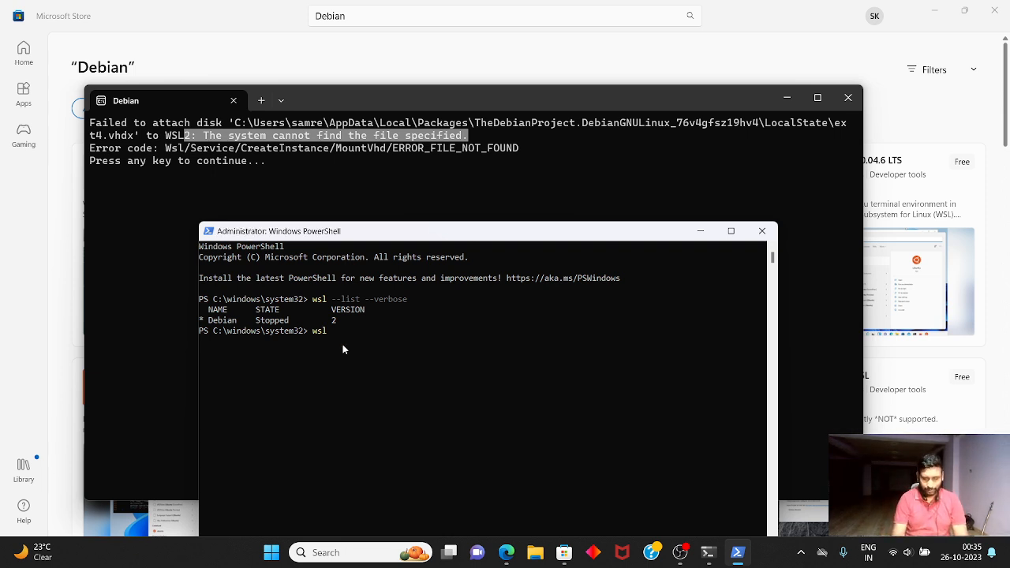
pyautogui.write('--unregister')
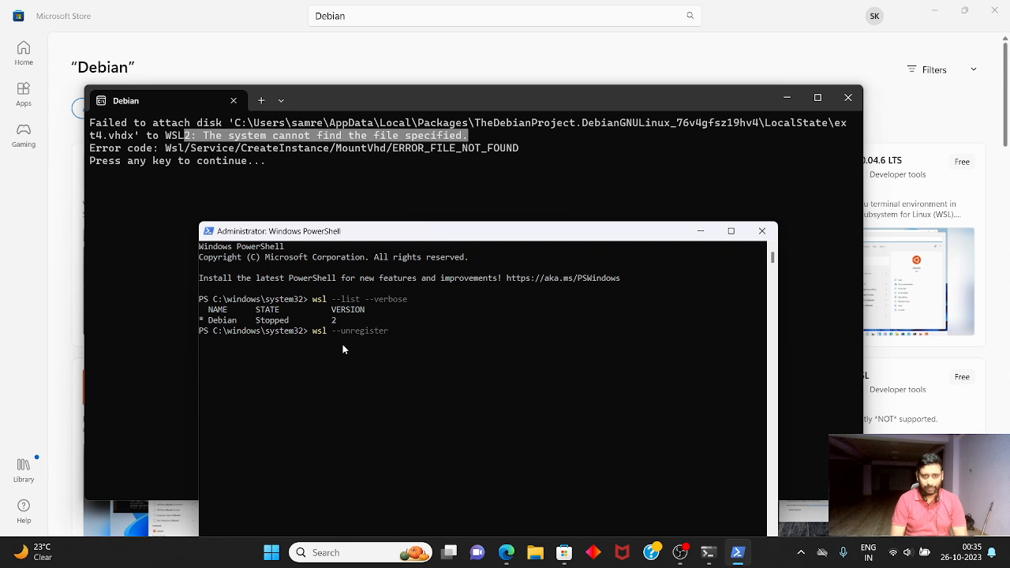
pyautogui.write('Debian')
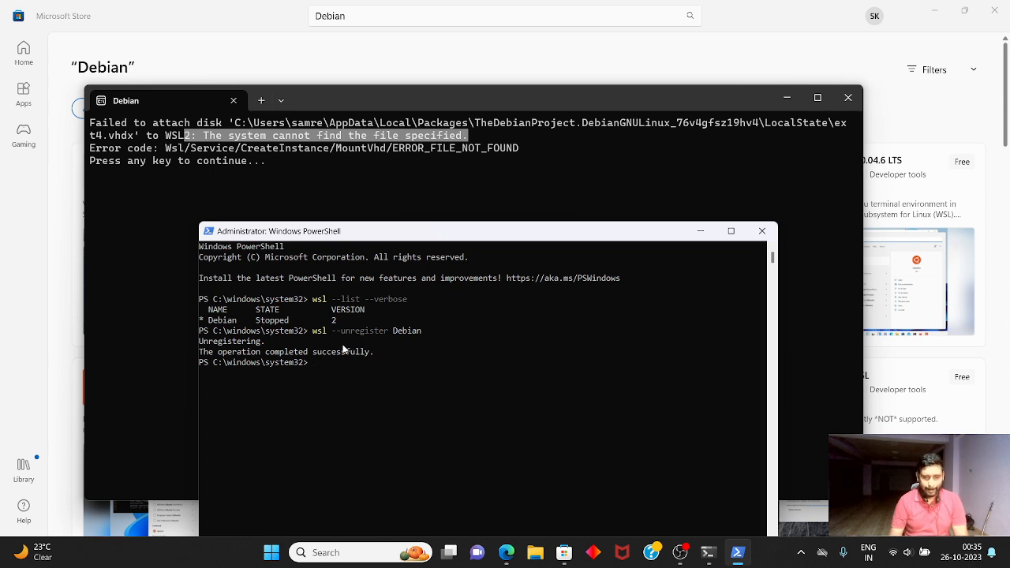
pyautogui.moveTo(380, 208)
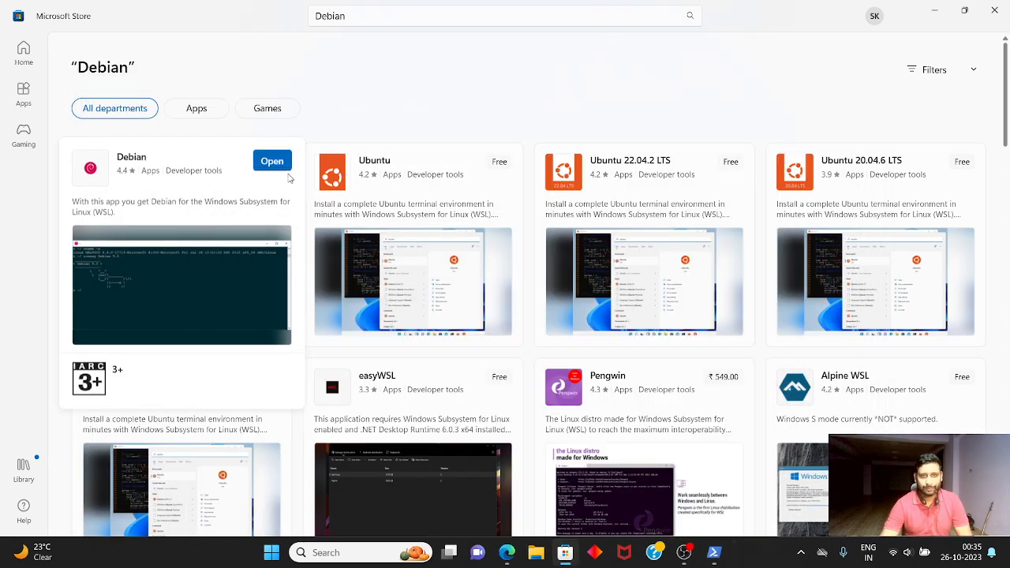
# - Open the Debian app from Microsoft Store to start a fresh install
pyautogui.click(272, 160)
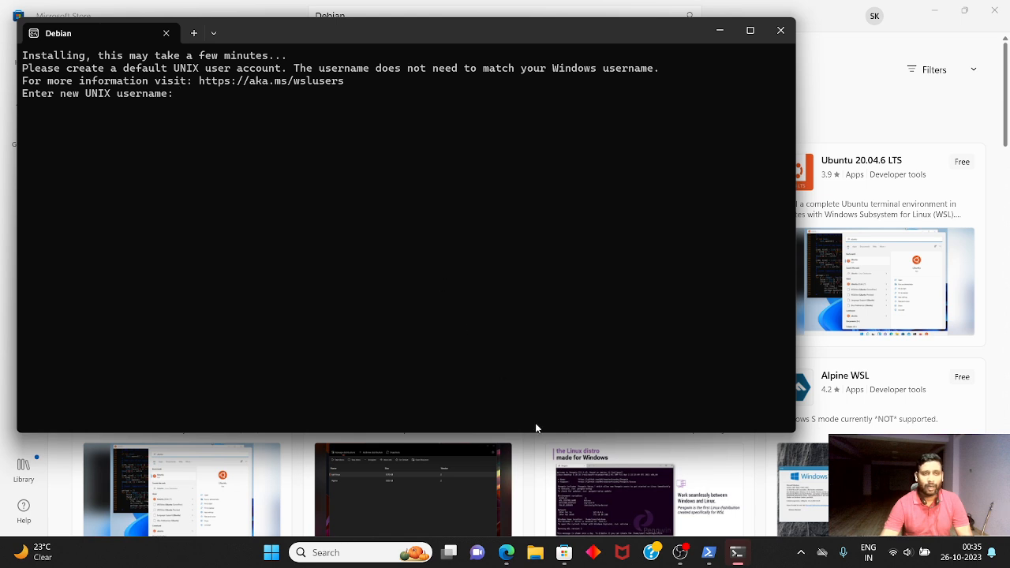
pyautogui.moveTo(152, 219)
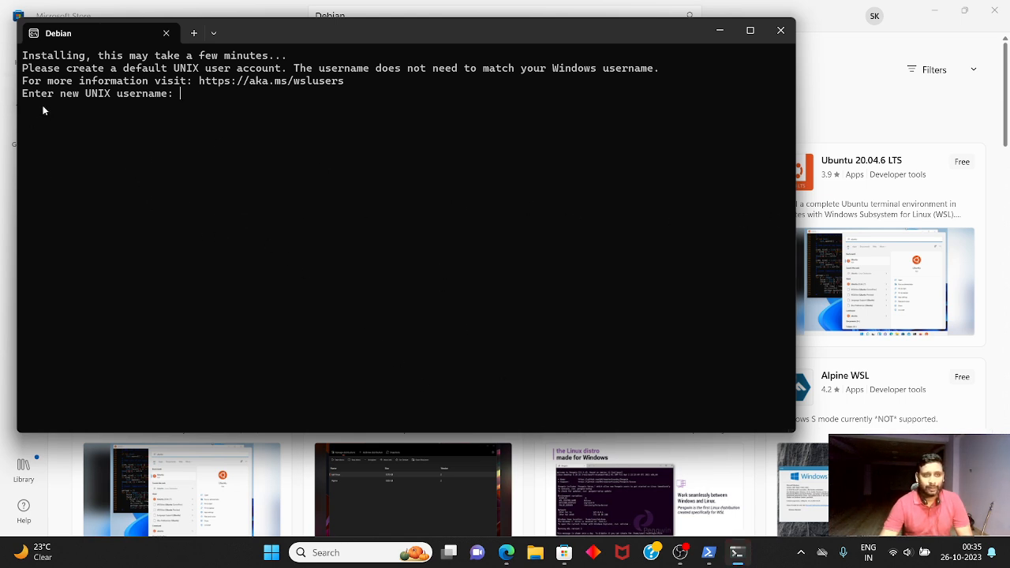
pyautogui.moveTo(228, 120)
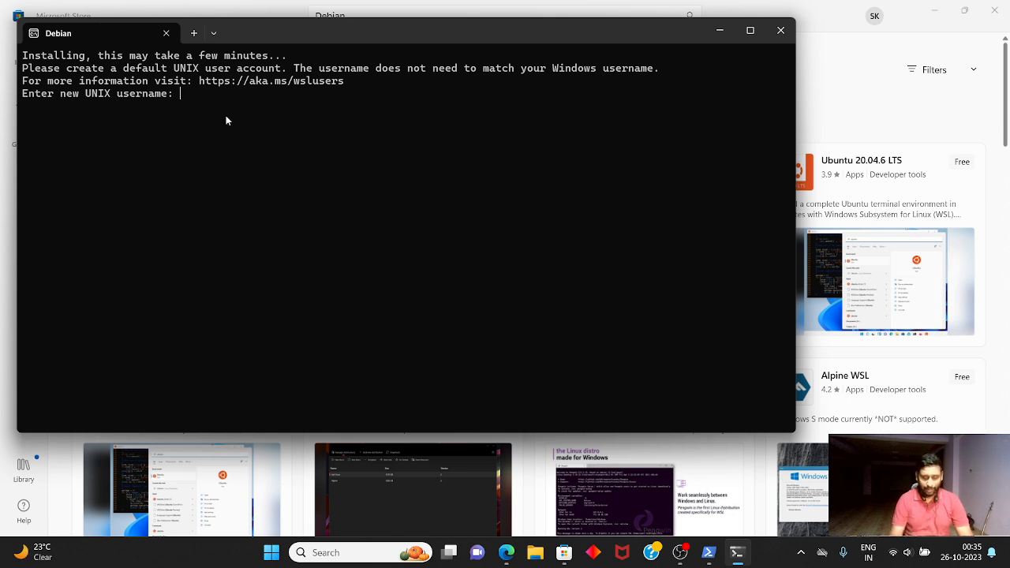
# - Enter UNIX username 'bipul' and submit a first password
pyautogui.write('bipul')
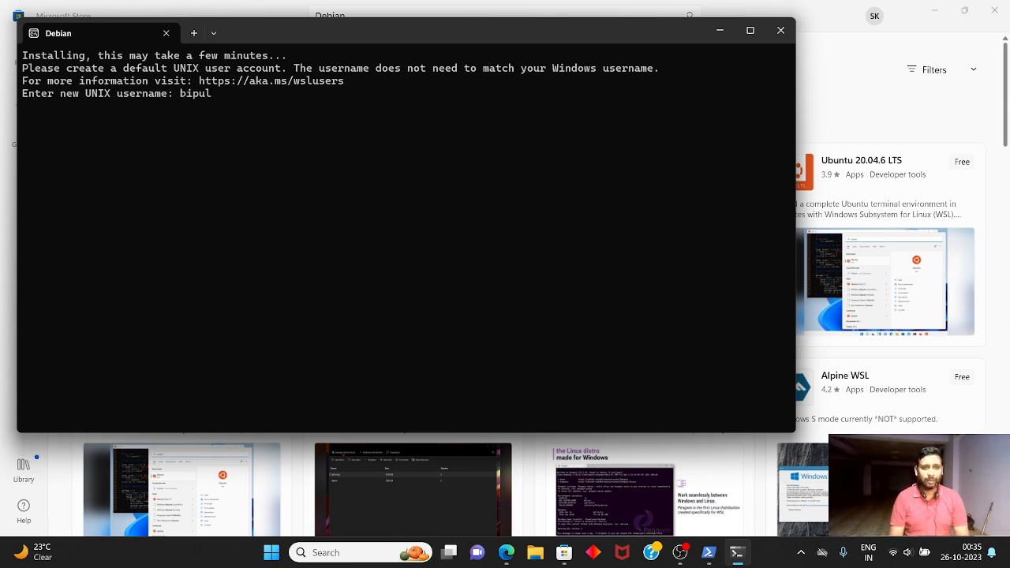
pyautogui.press('enter')
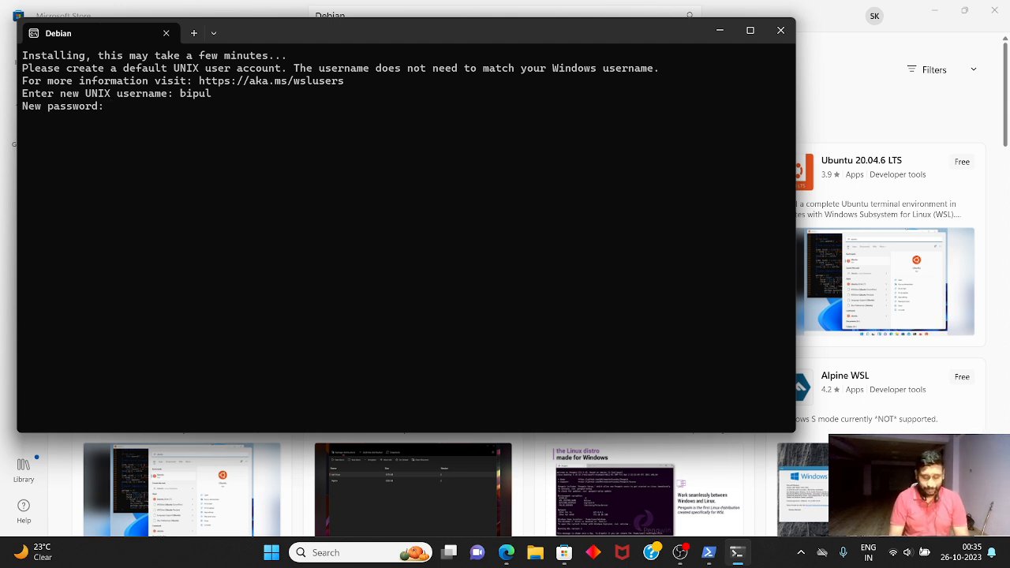
pyautogui.press('Enter')
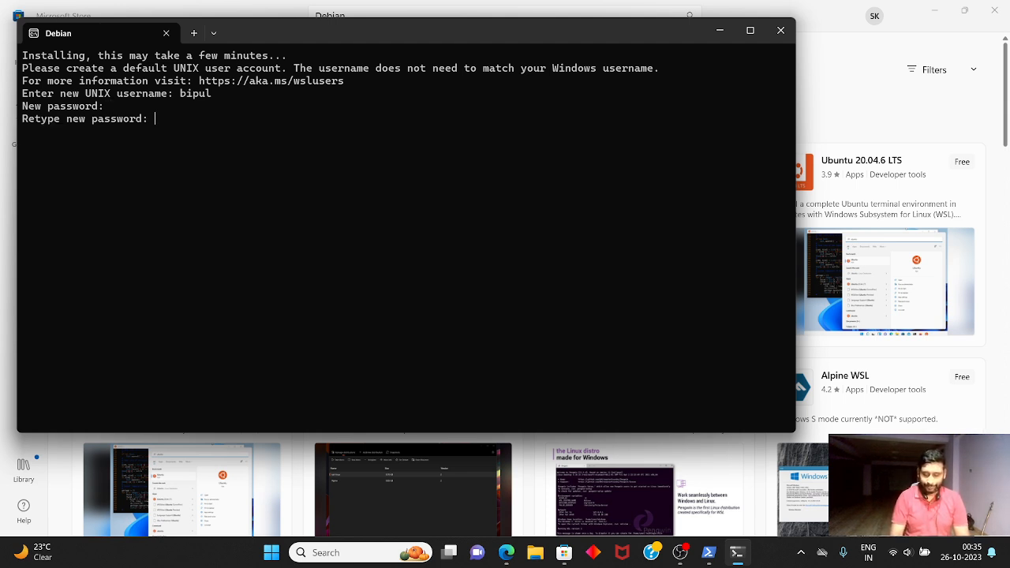